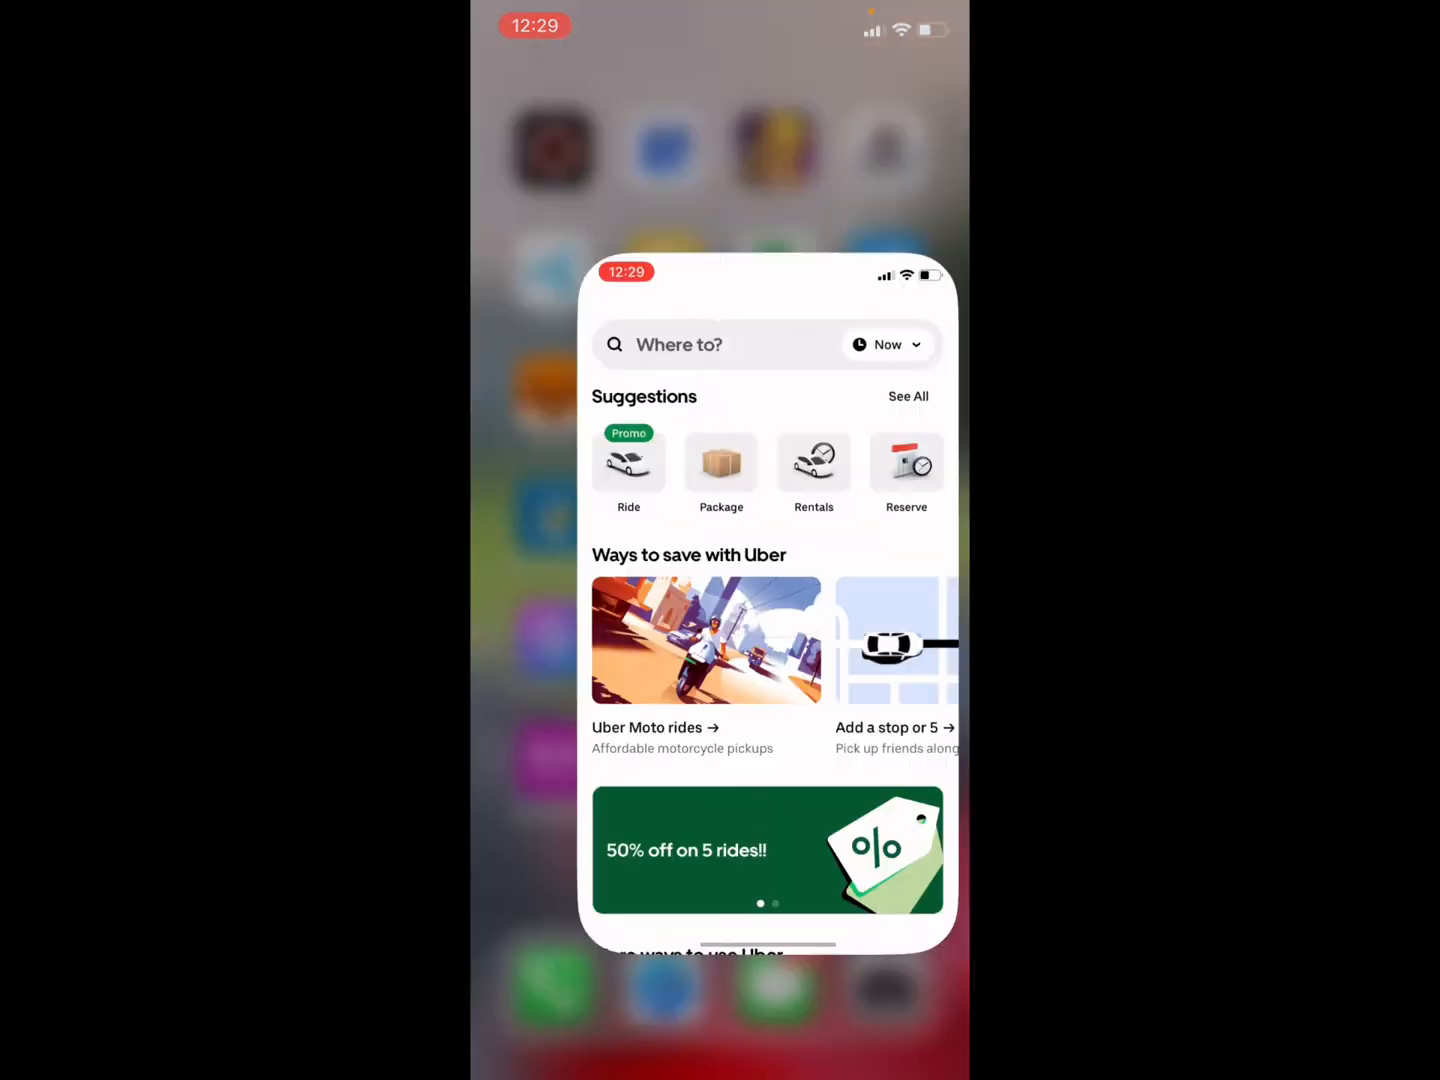
Browse the Uber feed, open Account then Settings, scroll them, and close Uber's settings.
scroll(down, 3)
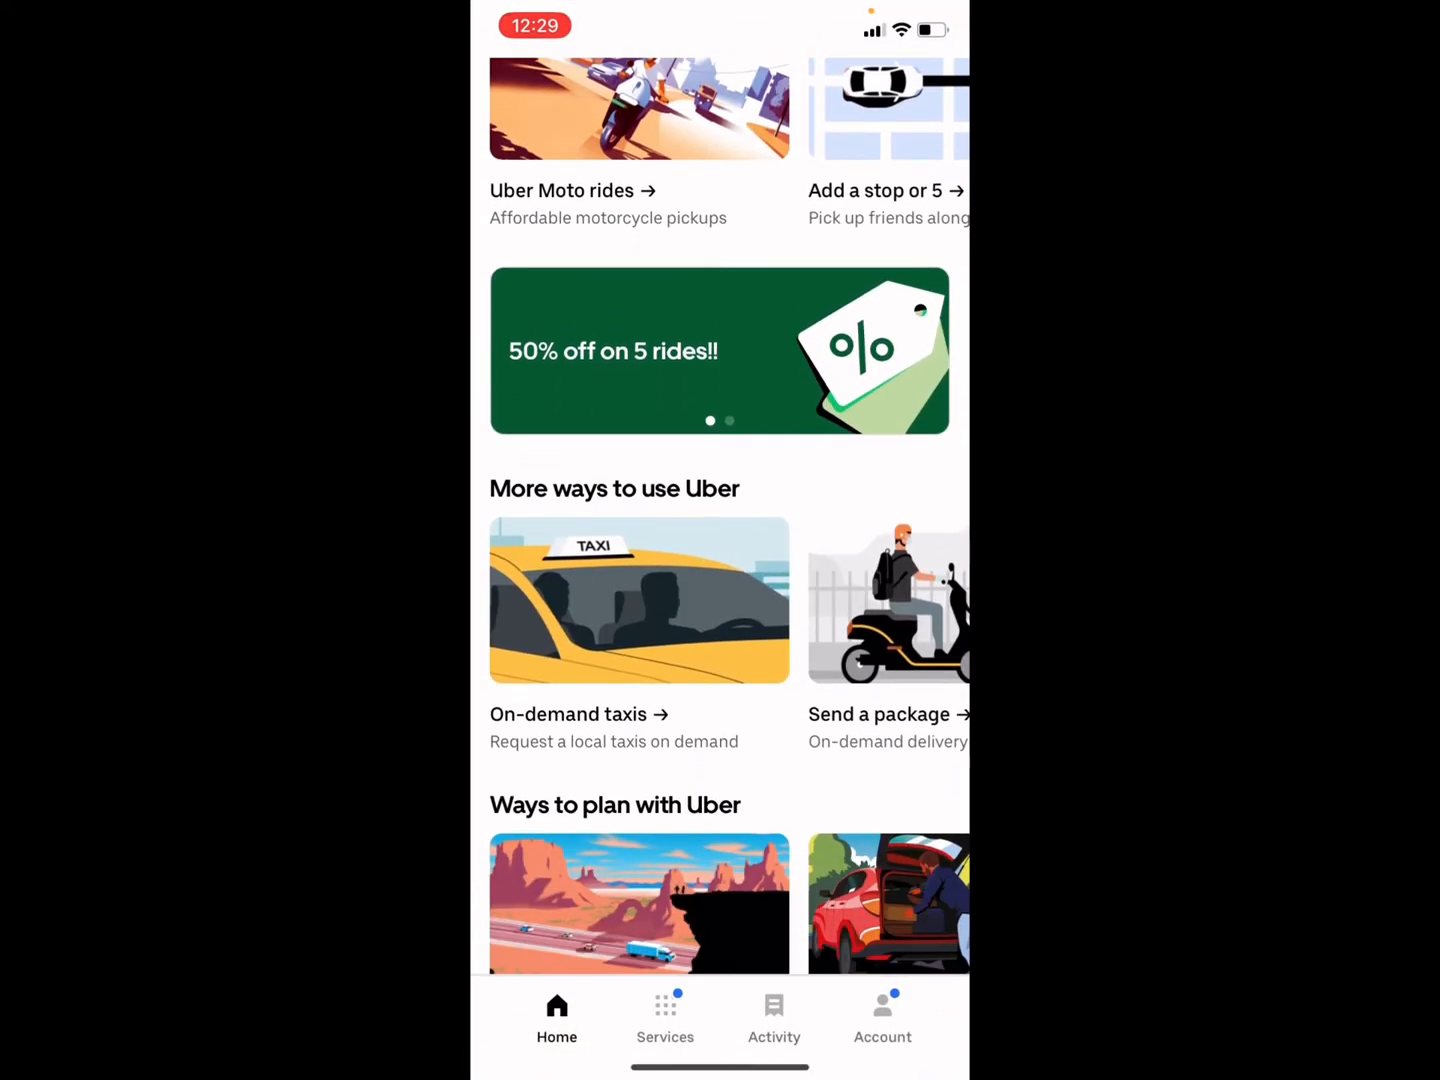
click(882, 1017)
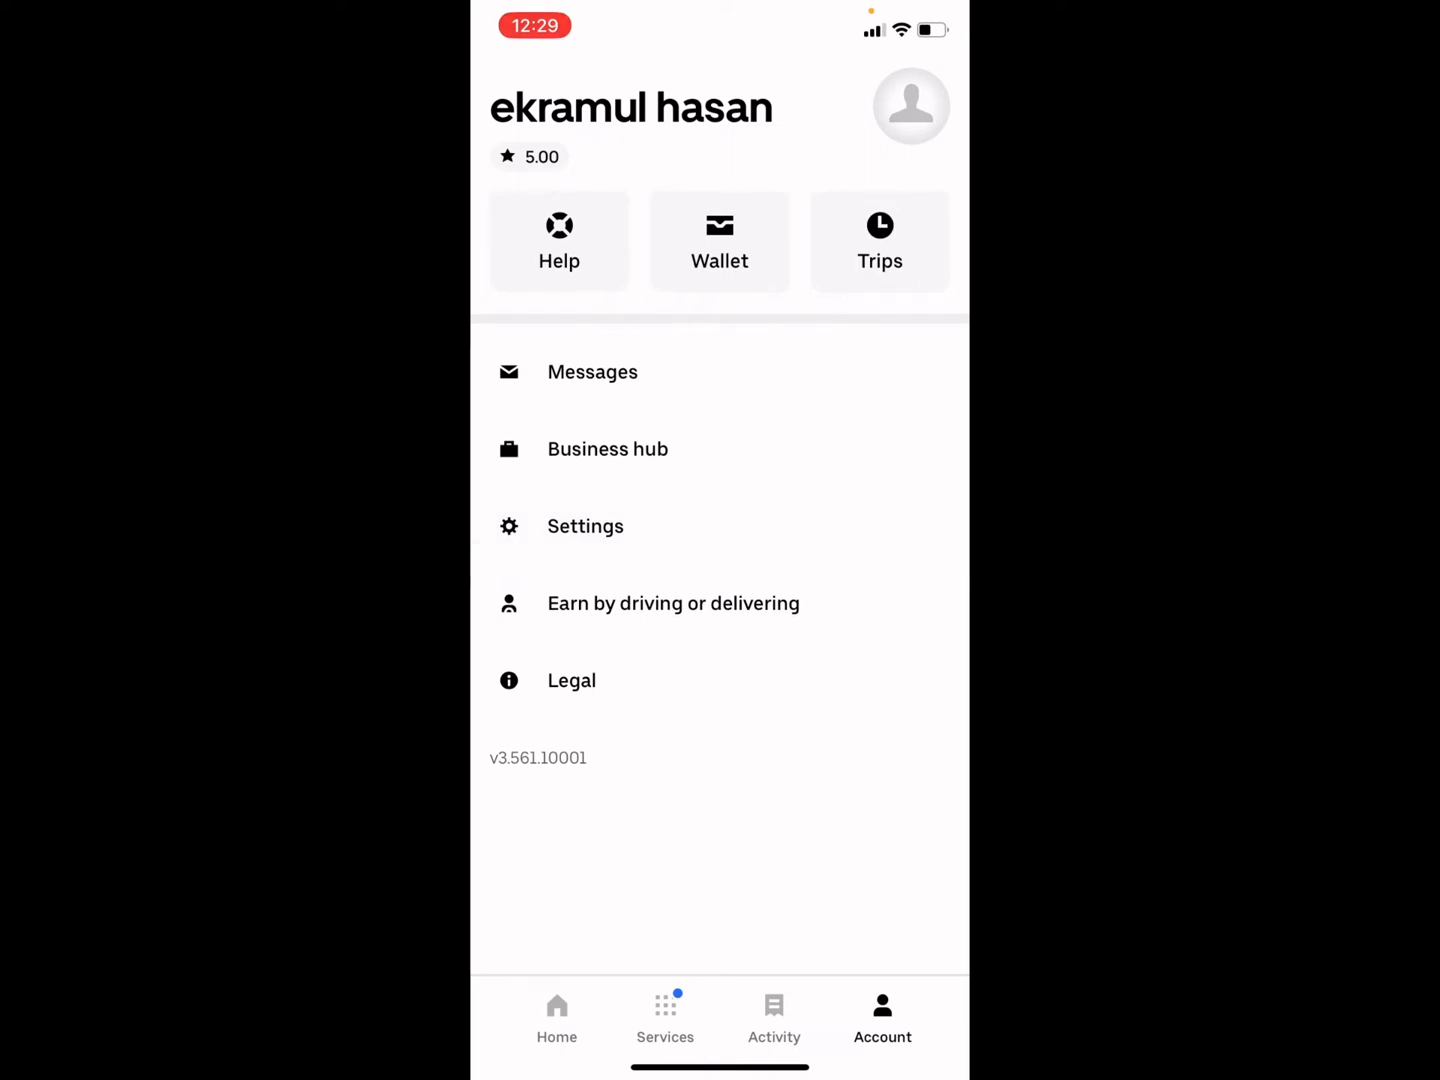
click(585, 526)
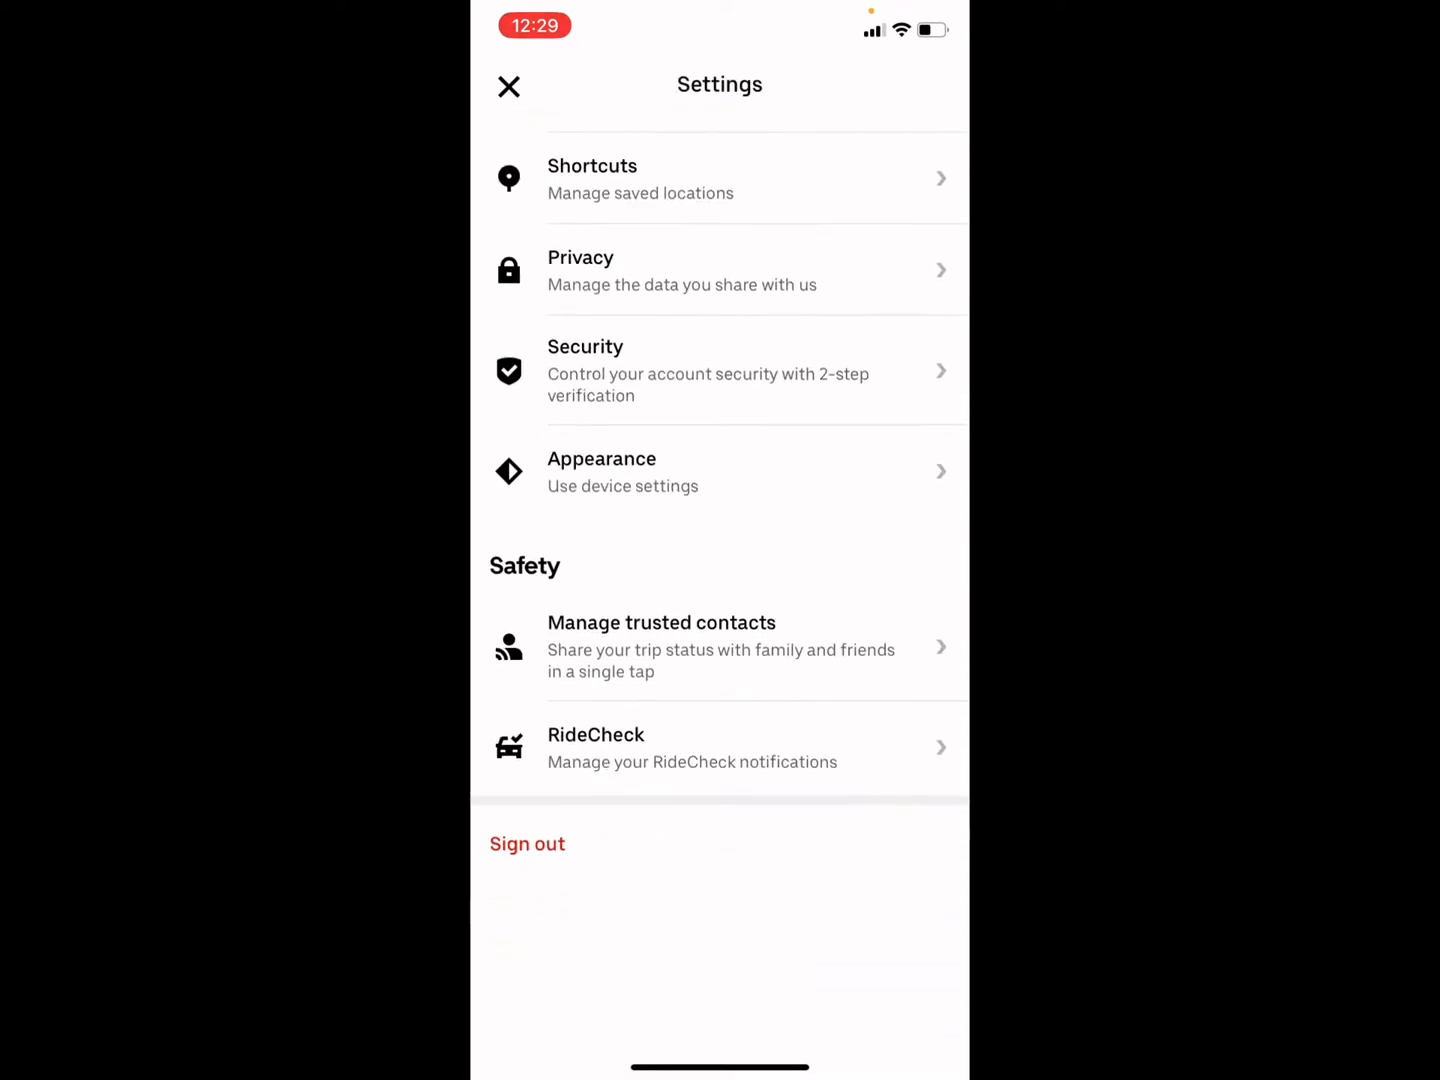
scroll(down, 3)
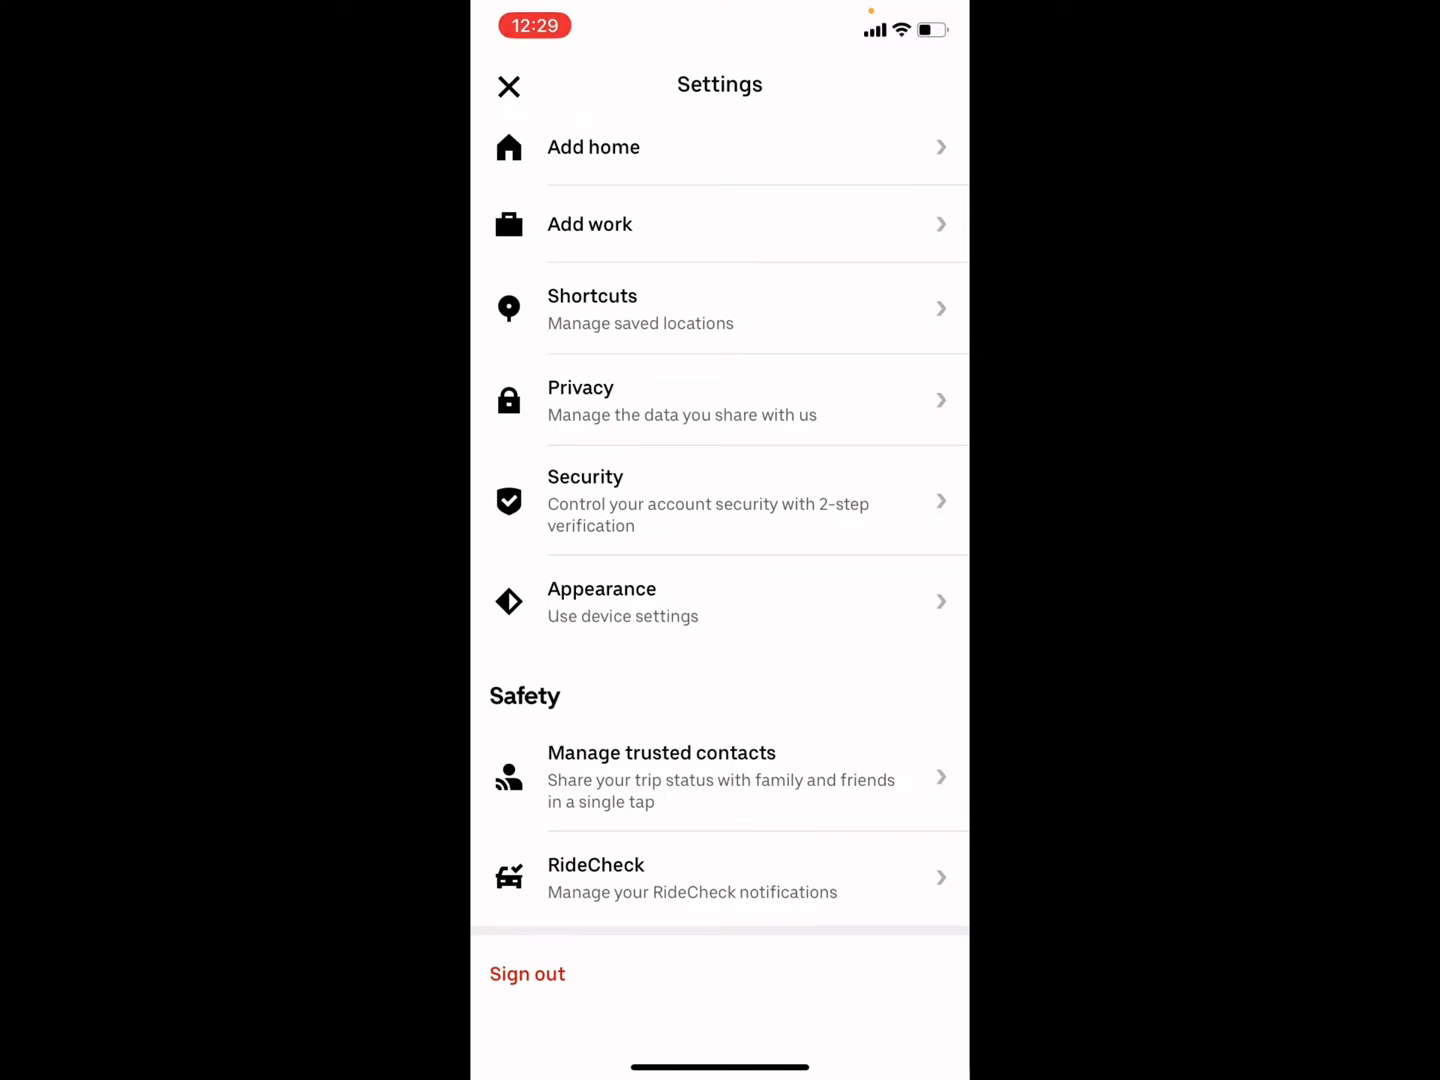
click(508, 86)
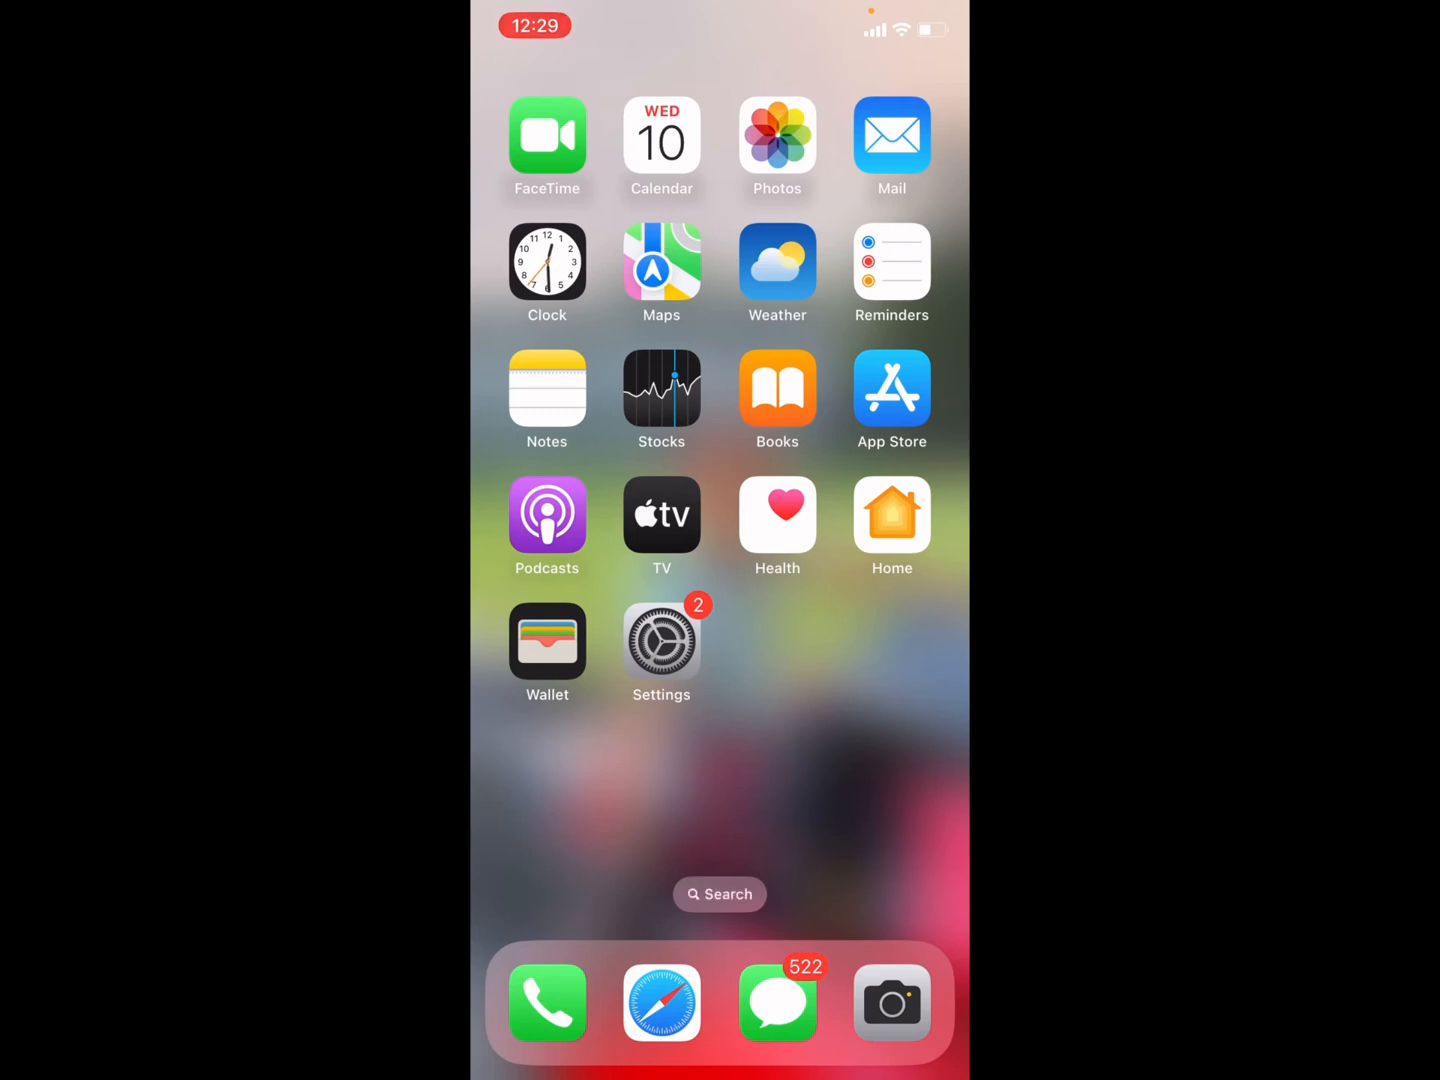
Launch the iOS Settings app and scroll its main settings list.
click(661, 640)
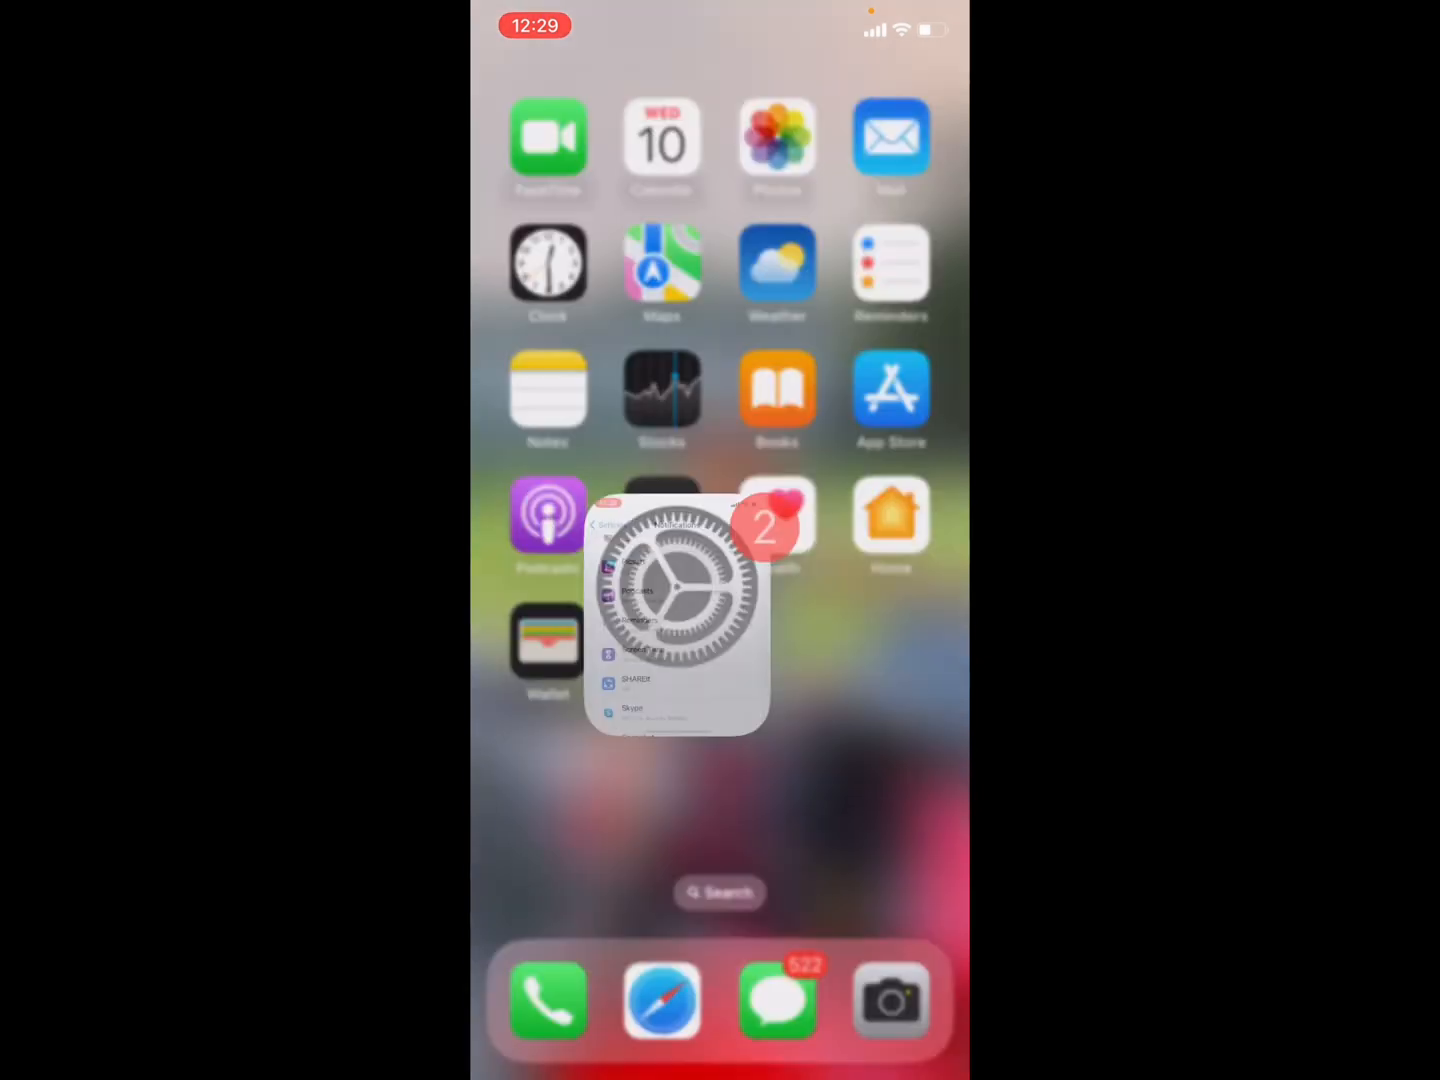
click(676, 600)
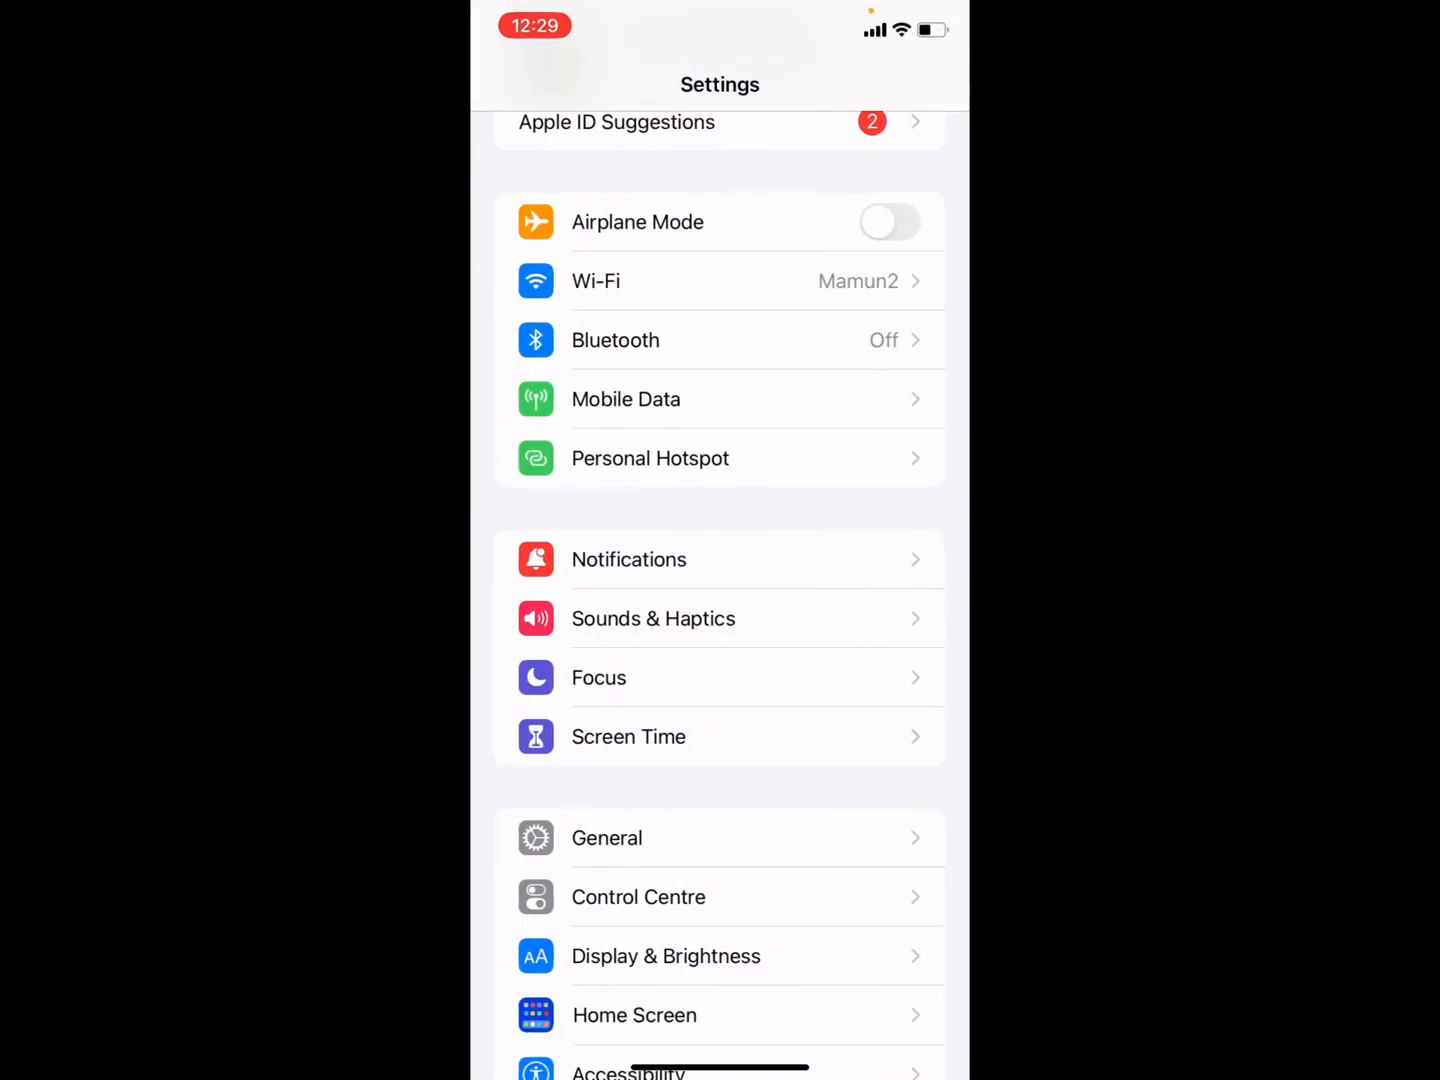
scroll(down, 3)
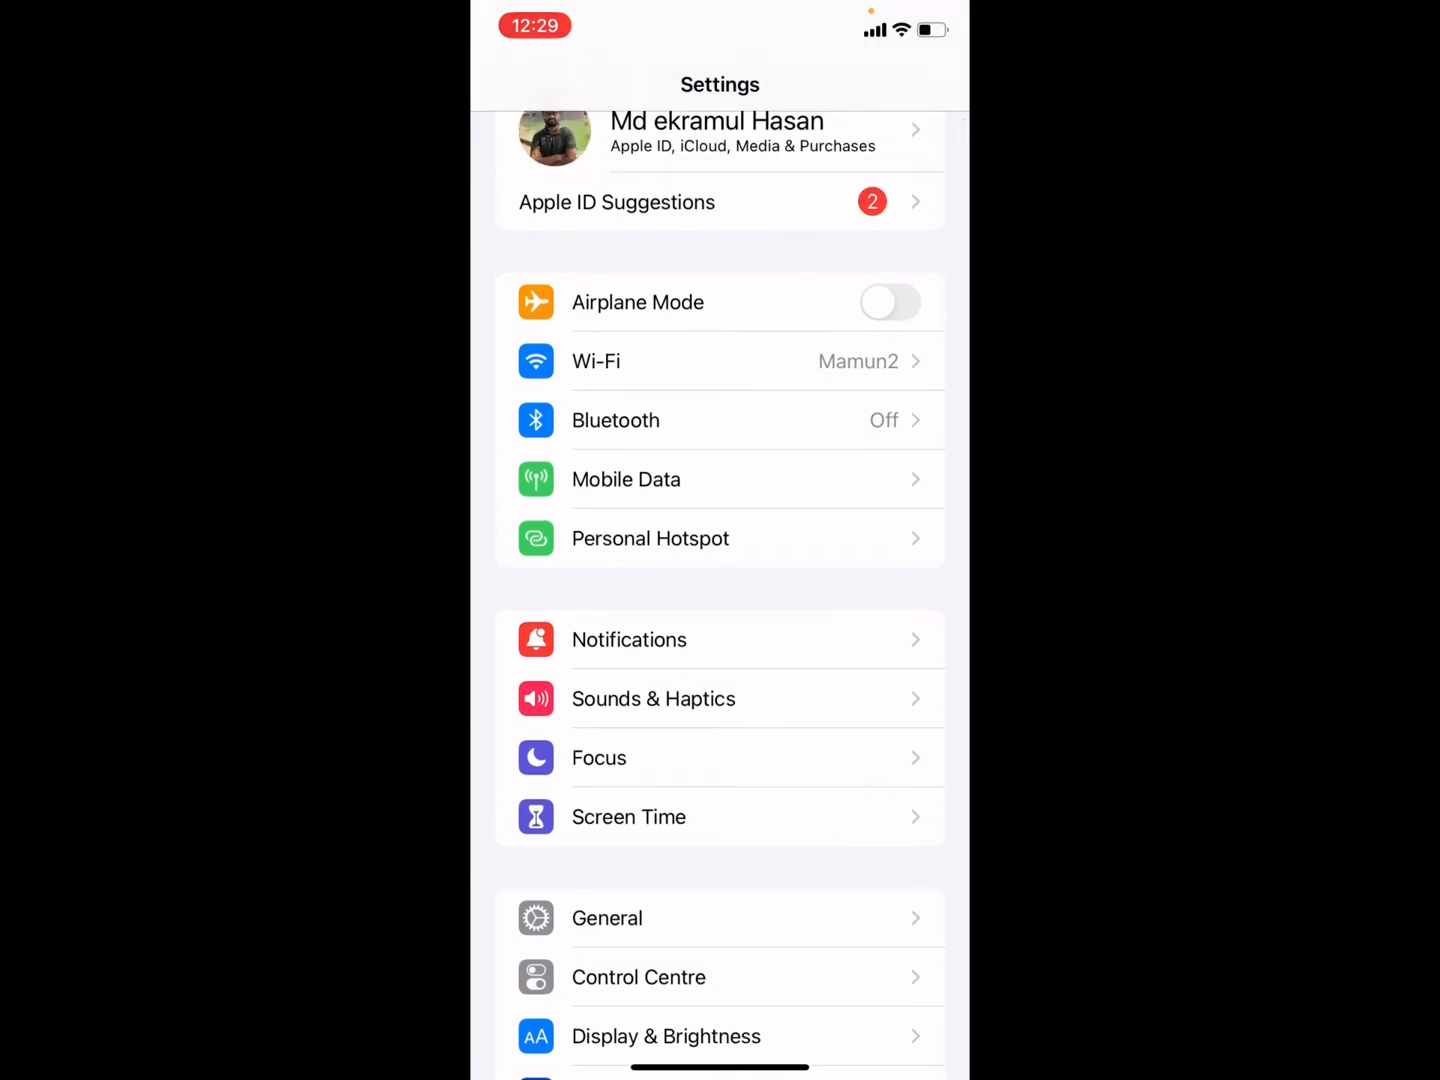
Go to Notifications, scroll the app list down, and select Uber.
click(629, 639)
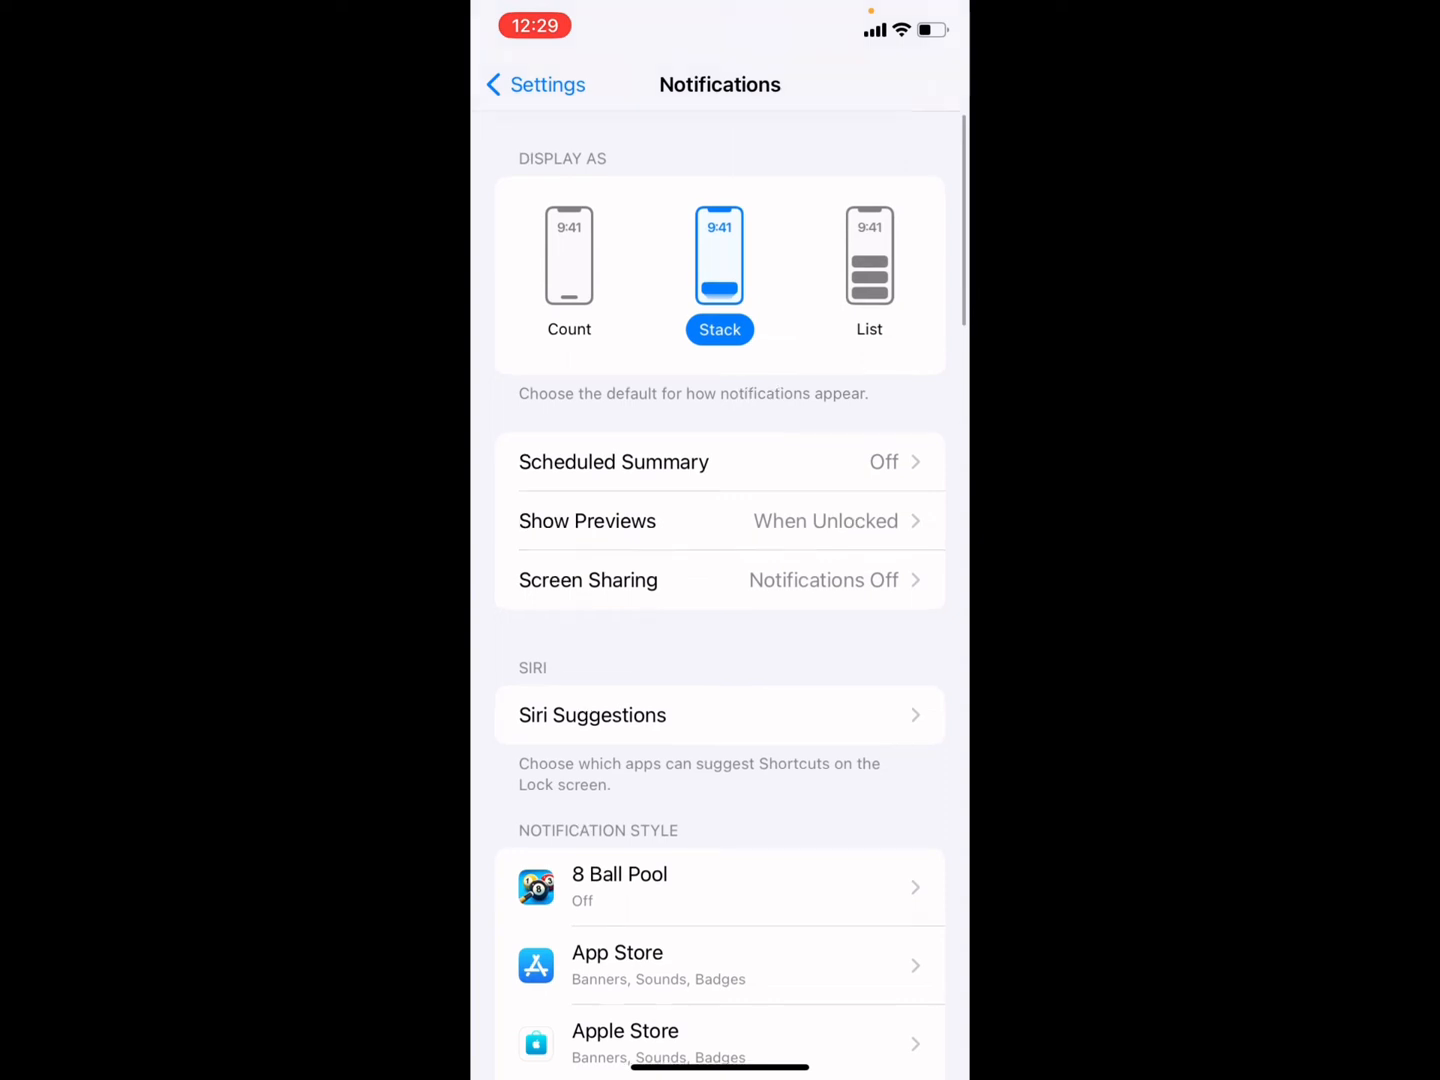
scroll(down, 3)
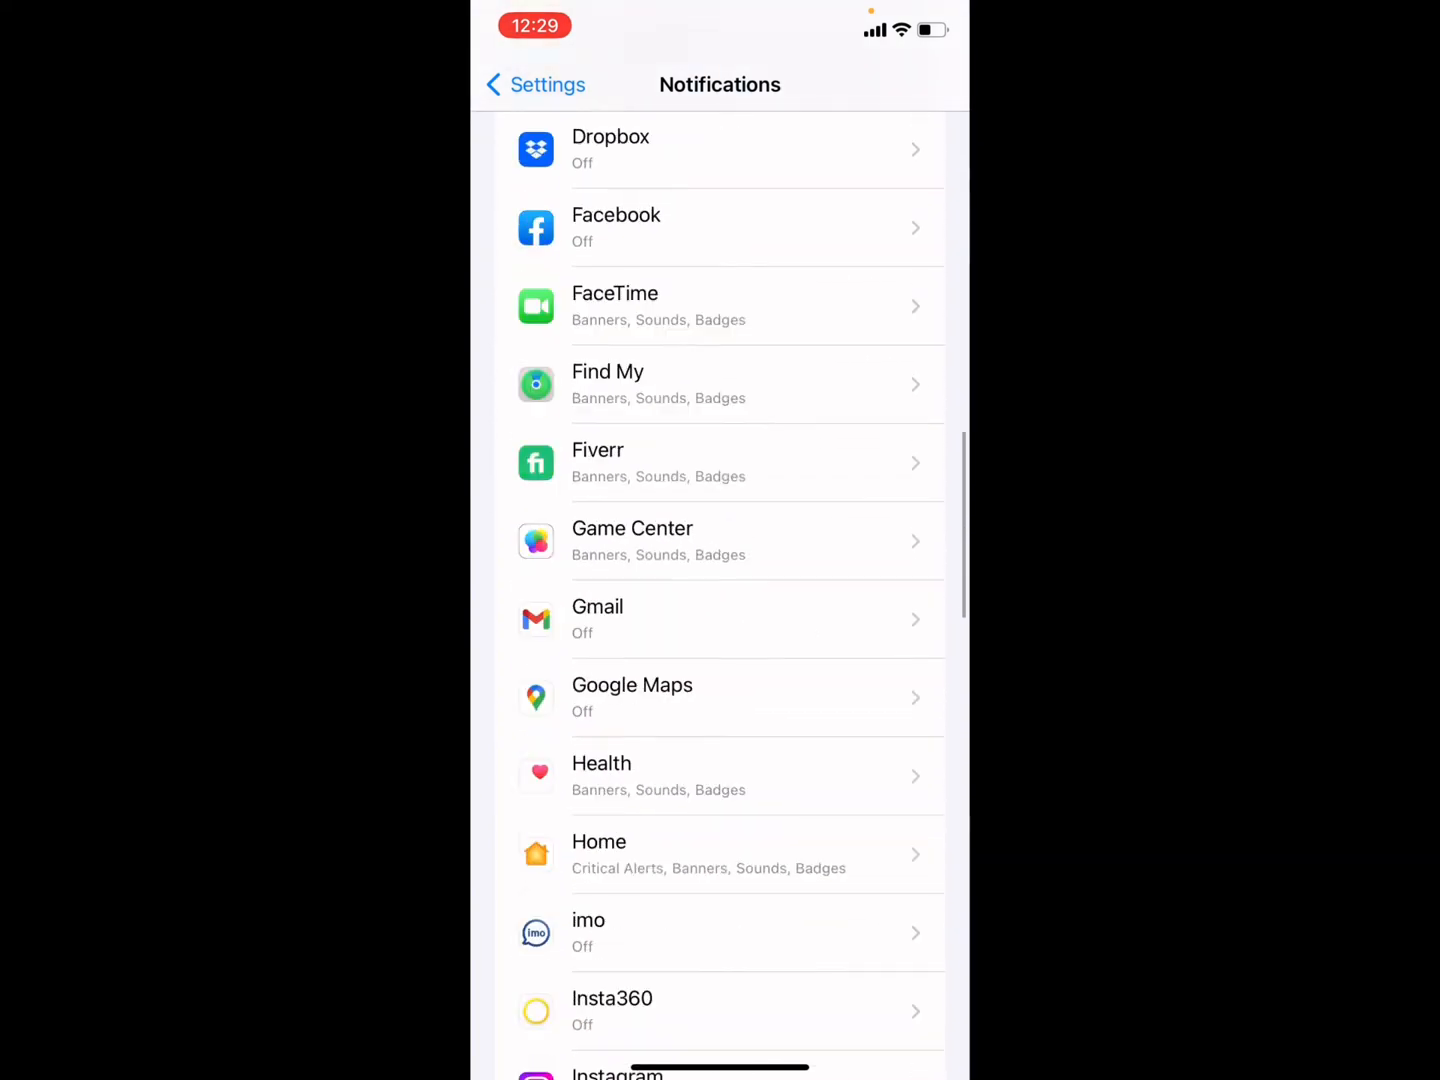
scroll(down, 3)
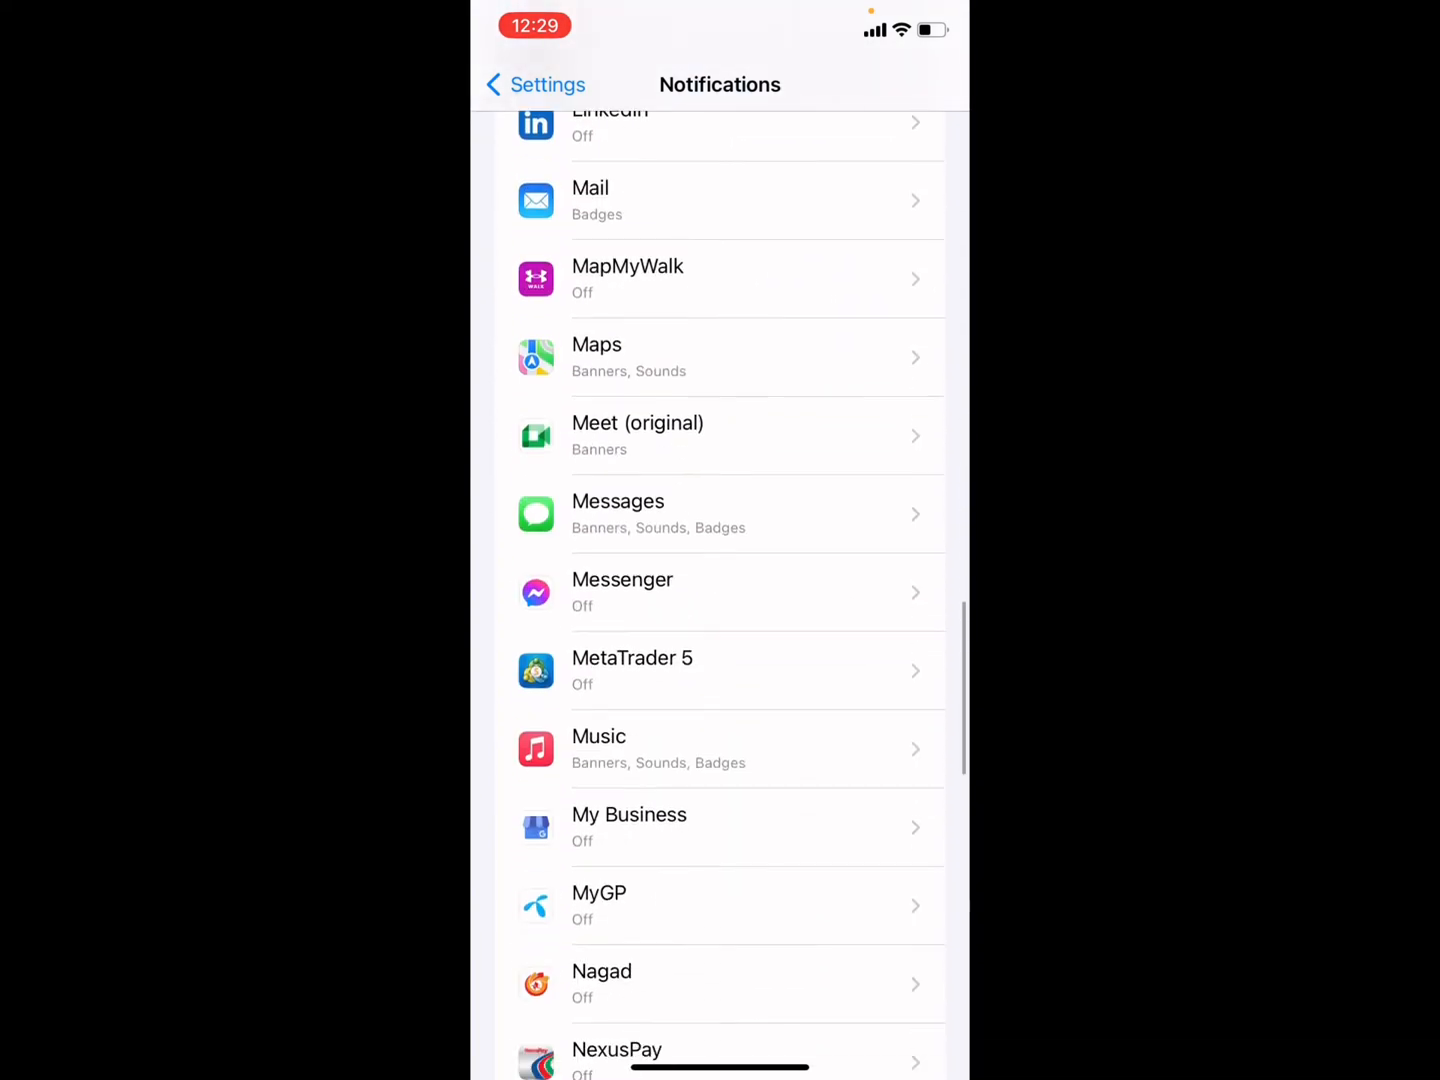
scroll(down, 3)
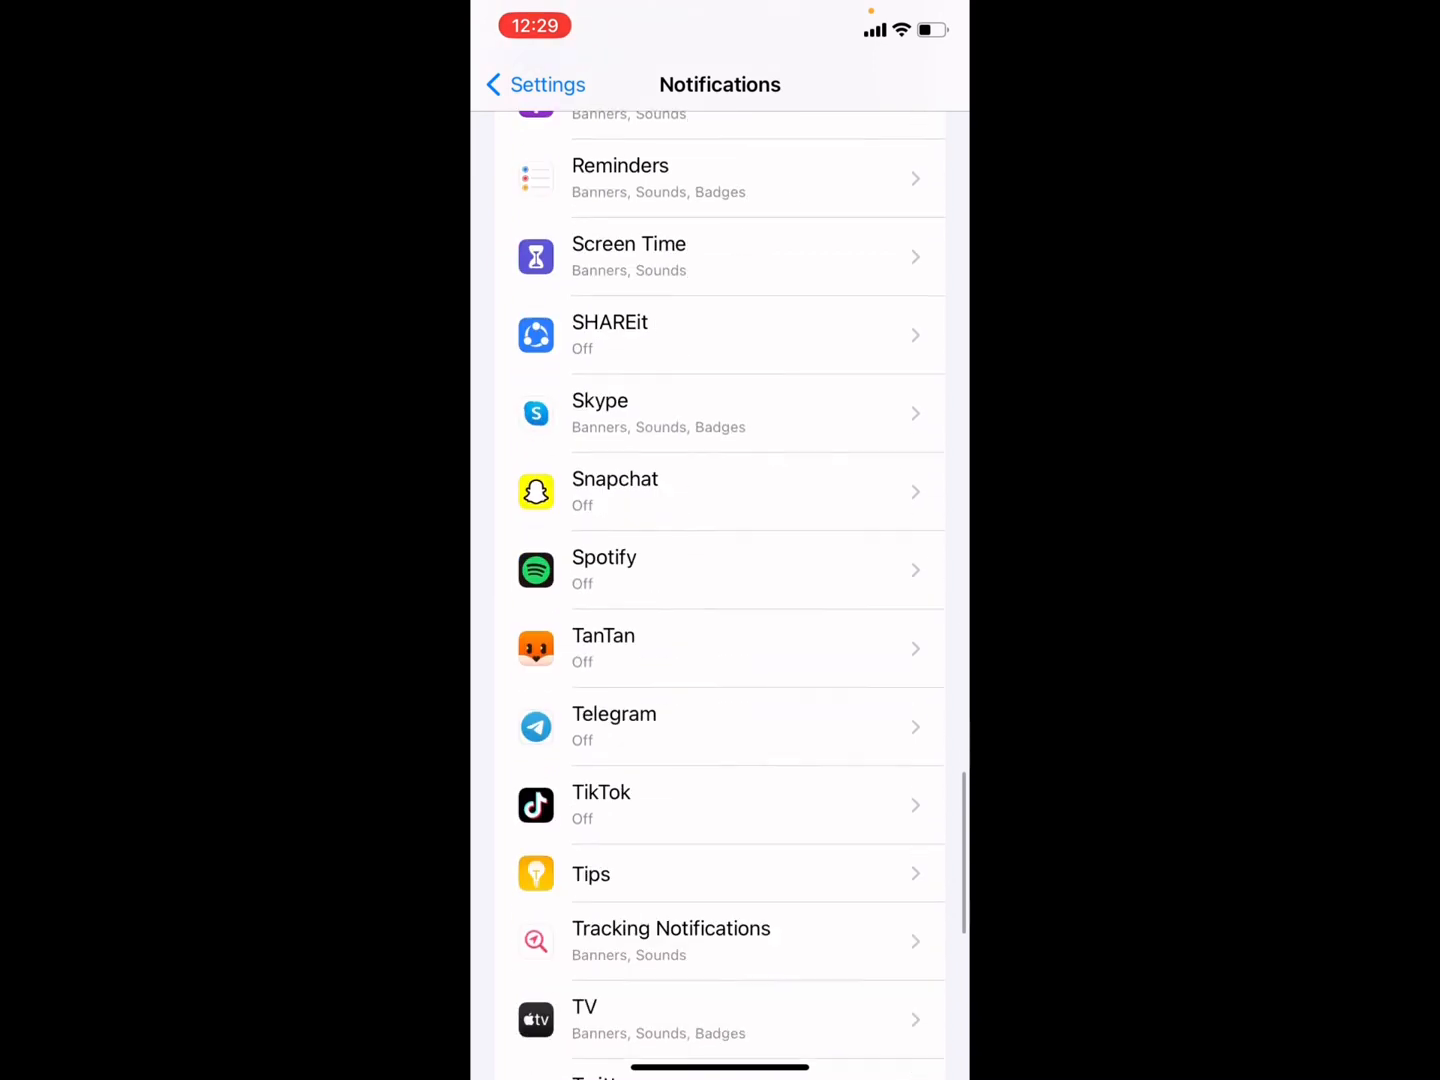
scroll(down, 3)
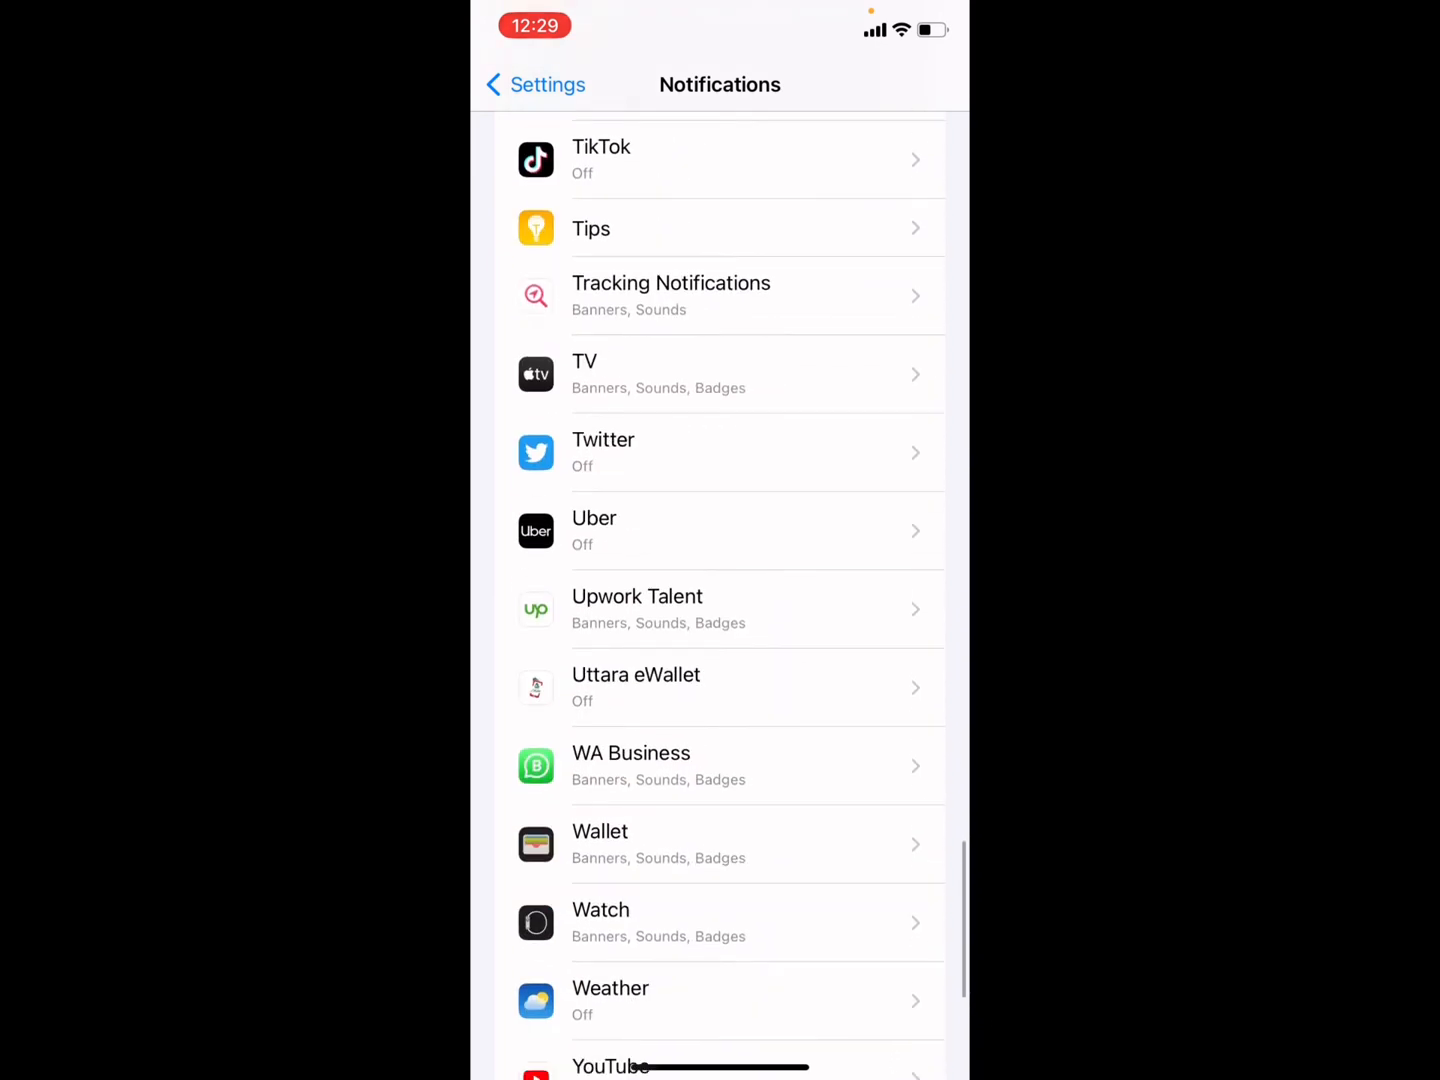
click(719, 531)
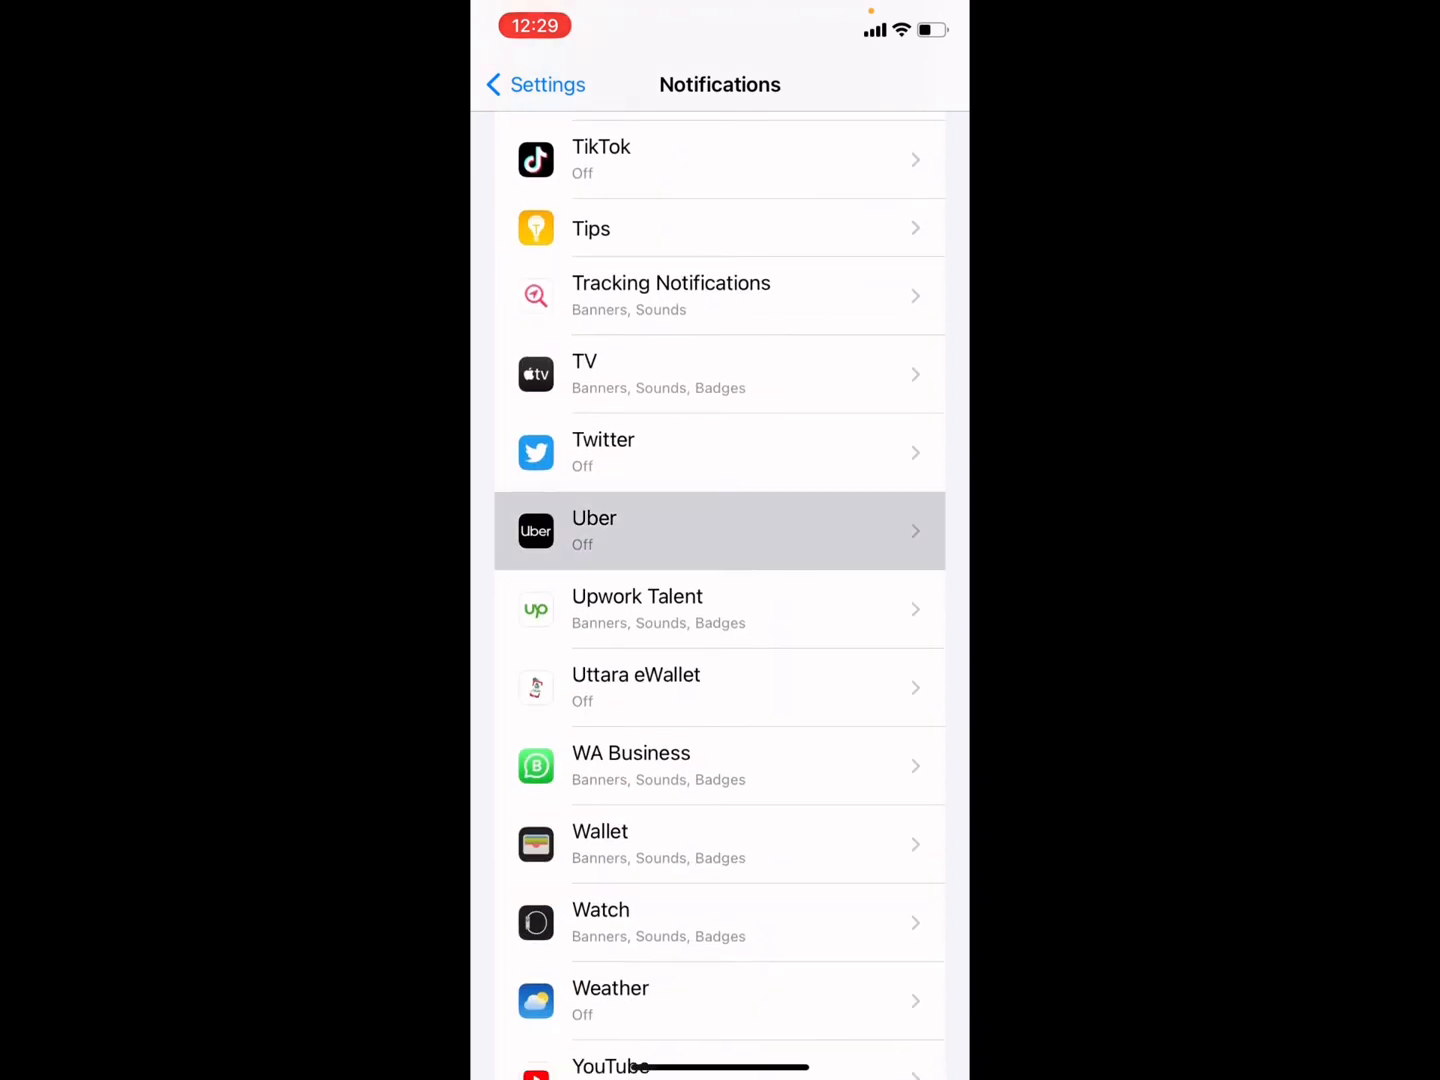
click(719, 531)
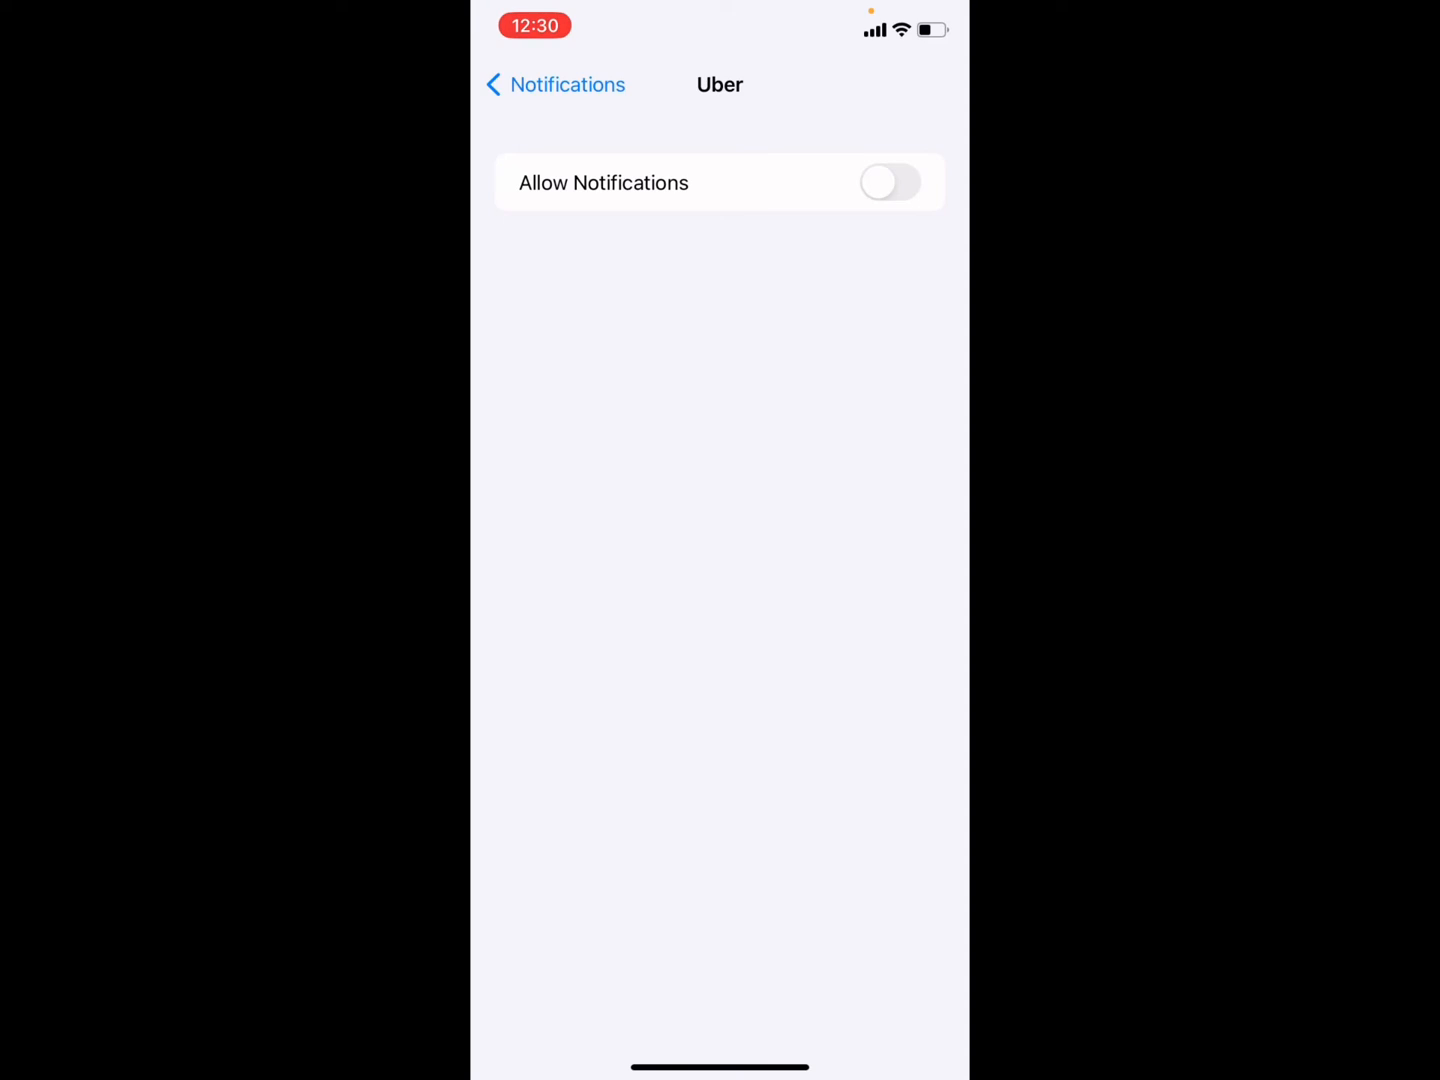
Switch on Allow Notifications for Uber, leave Badges on, and scroll to the grouping options.
click(891, 182)
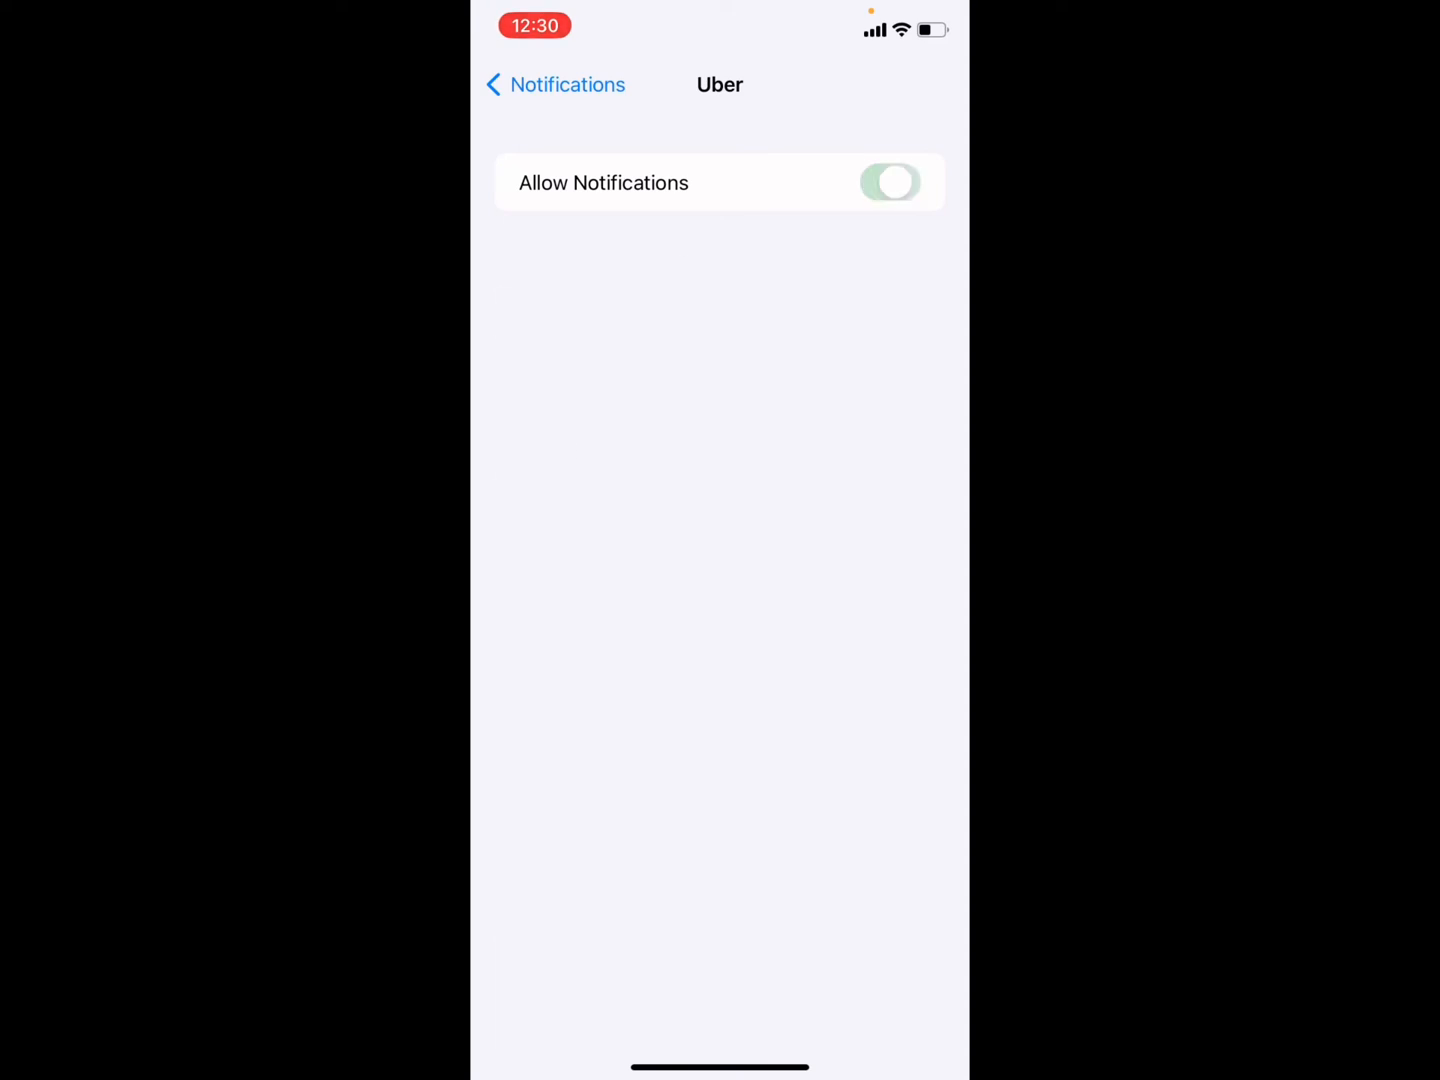
click(890, 182)
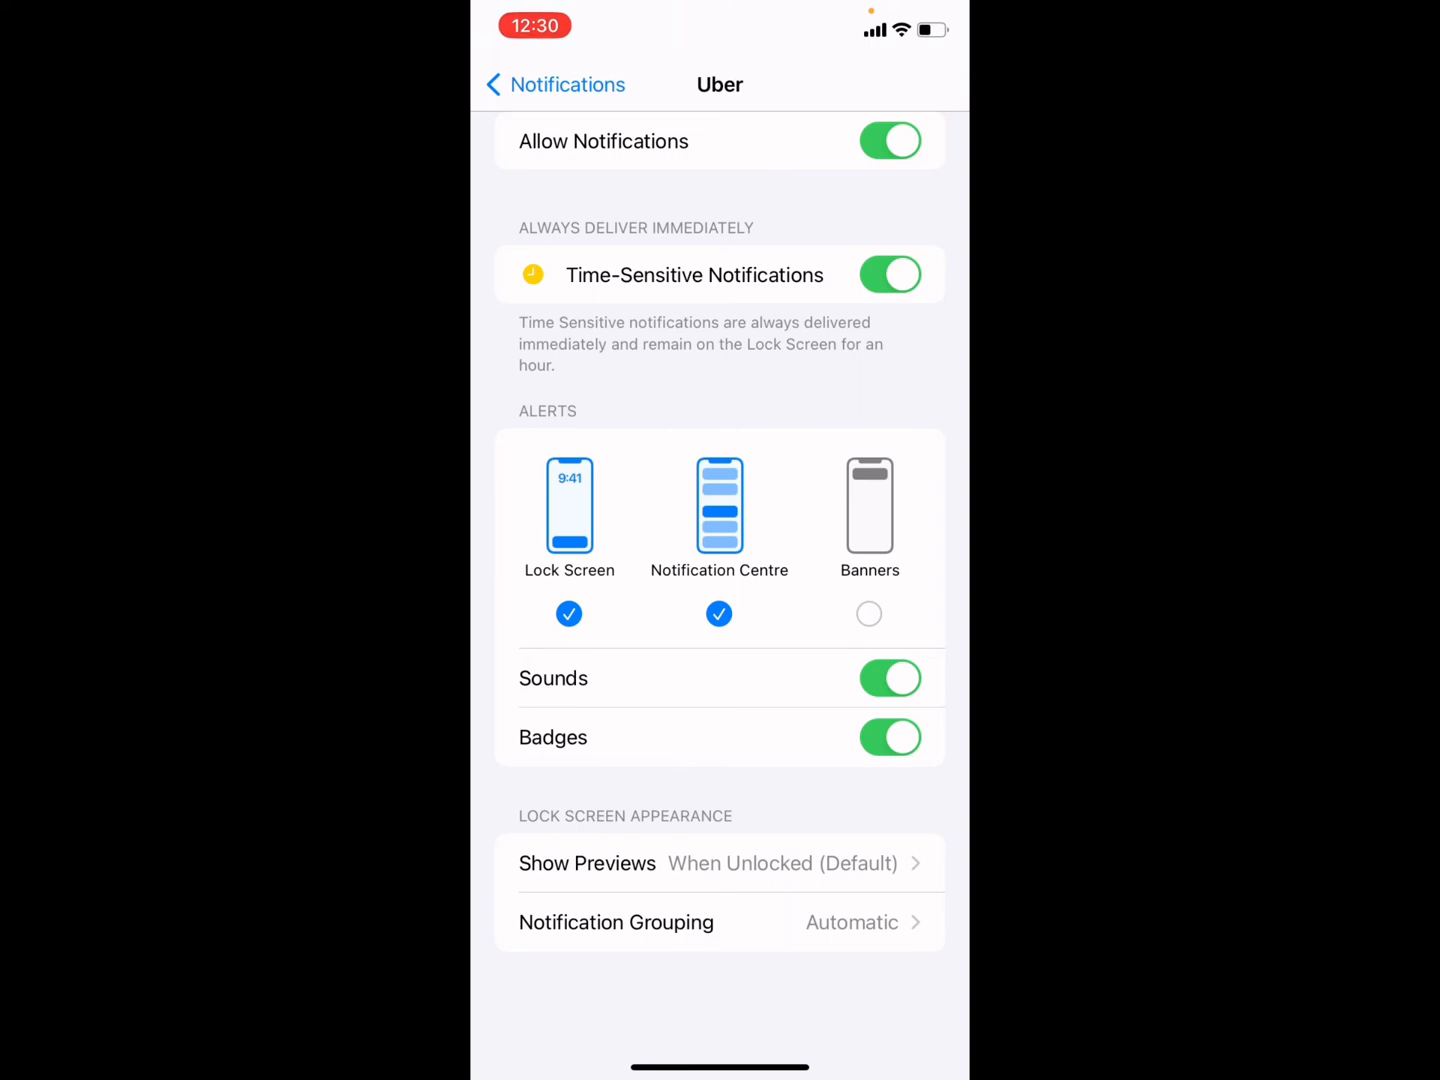
click(890, 737)
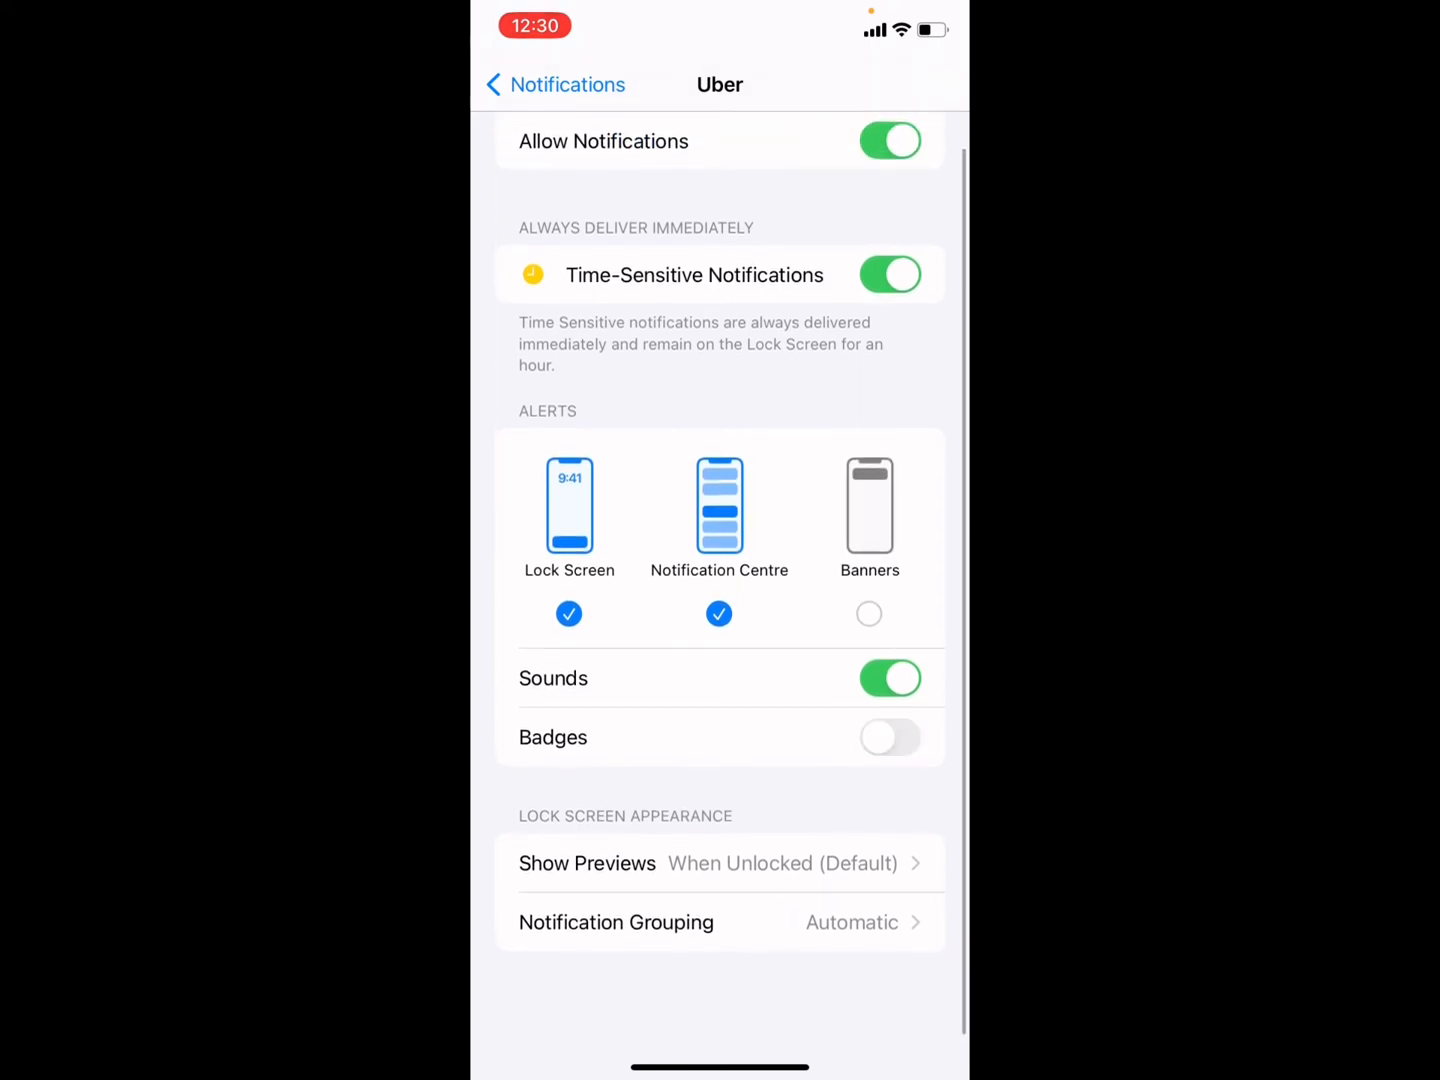
click(889, 737)
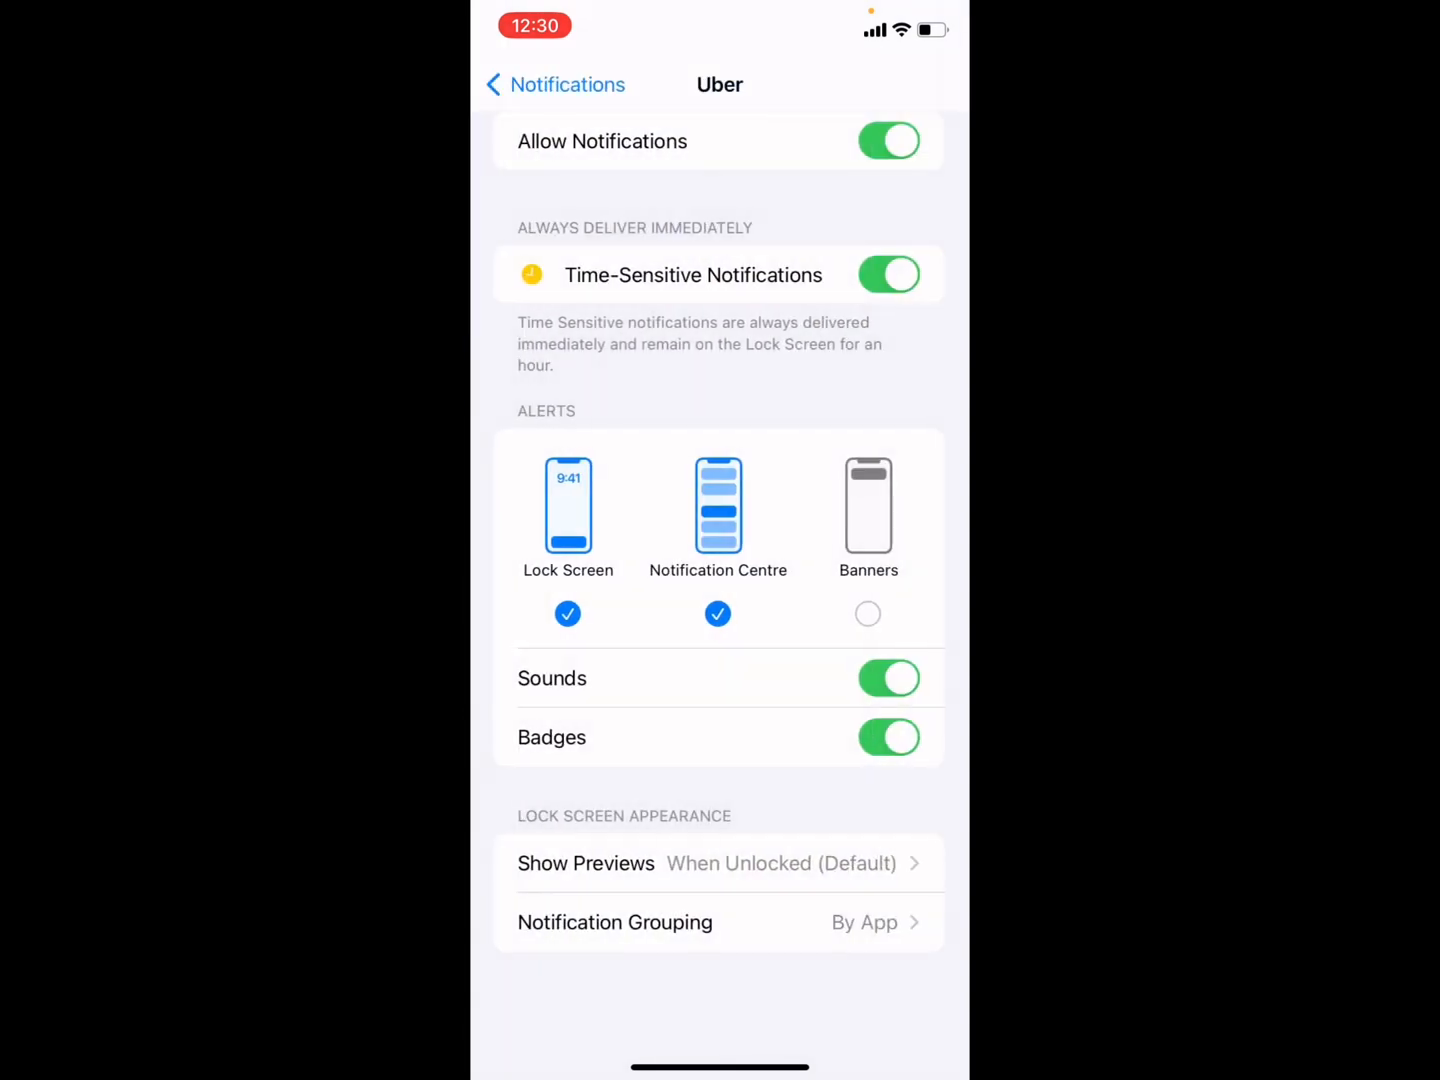
scroll(down, 3)
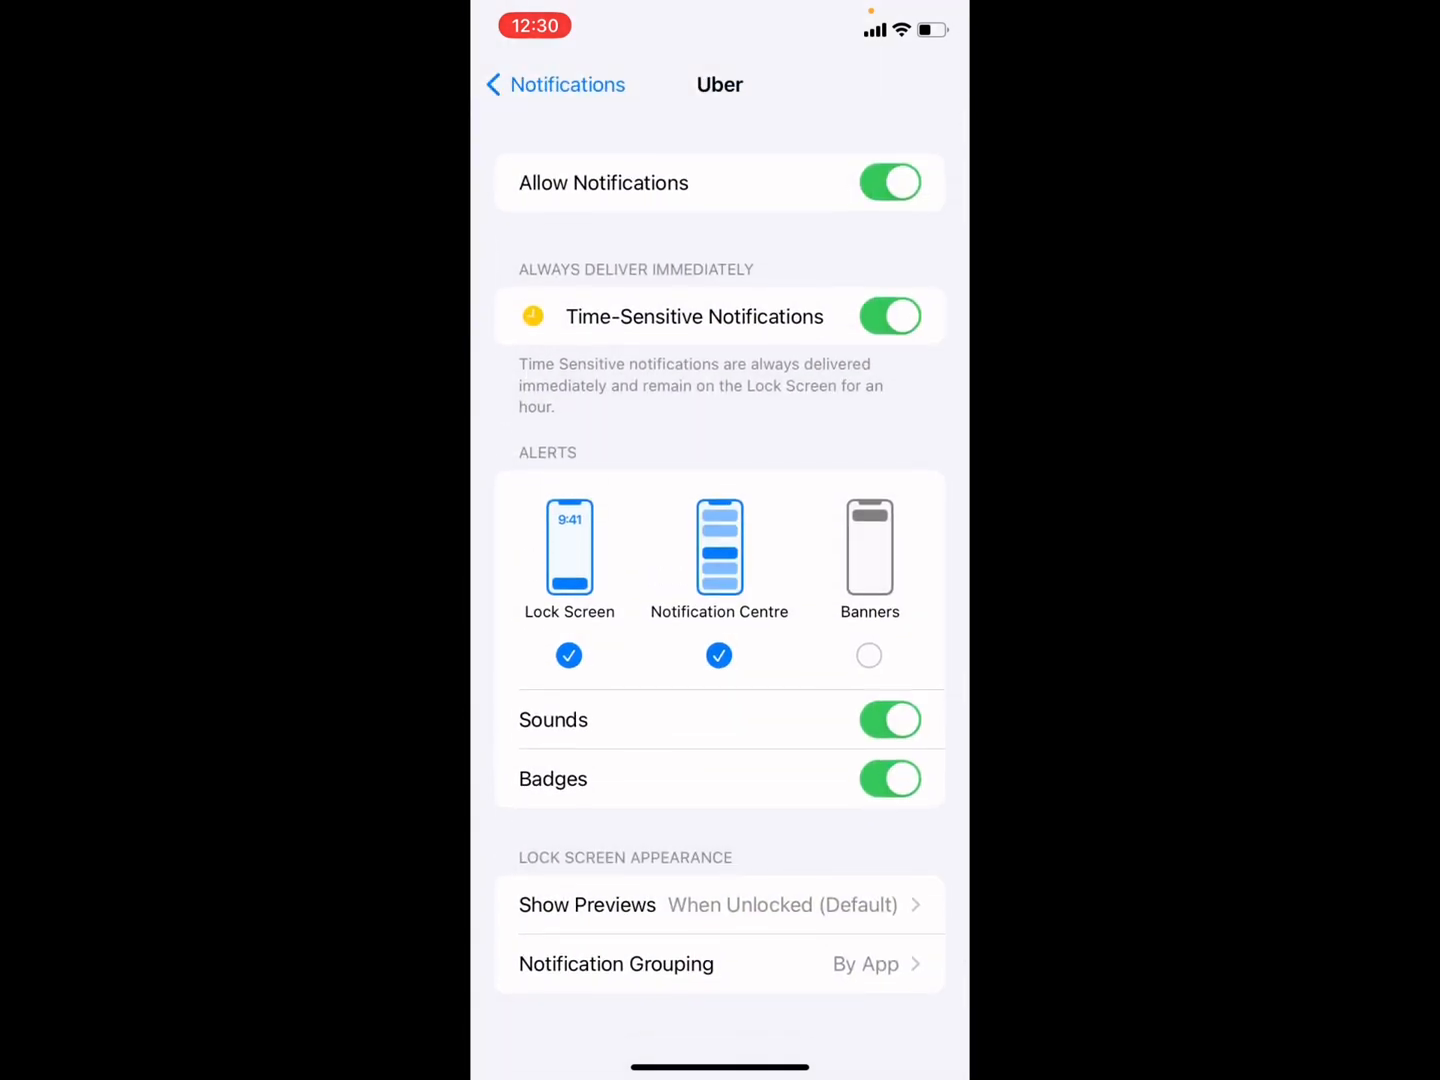